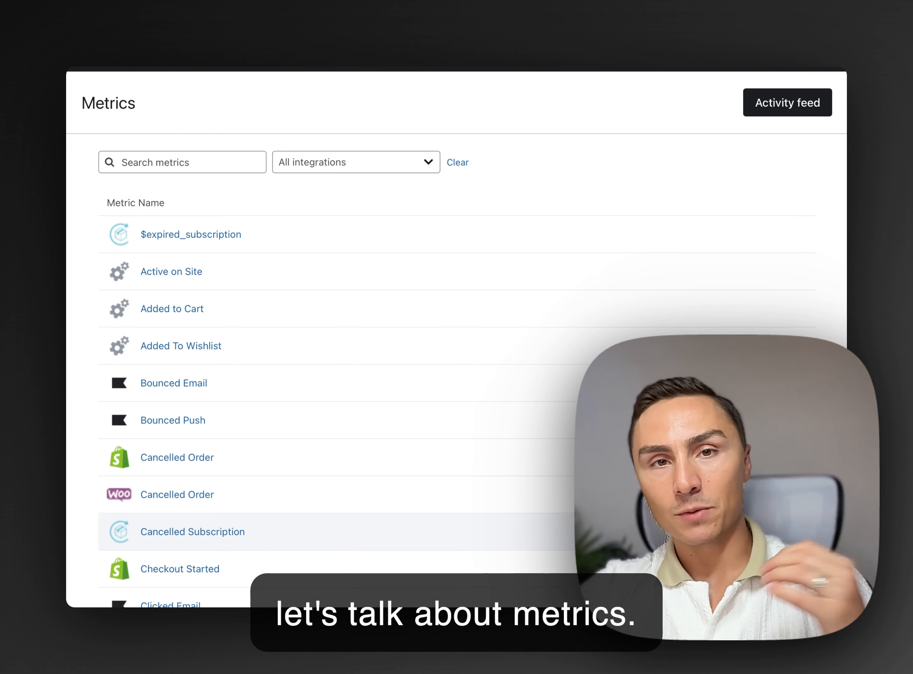
Step: View the Active on Site metric's chart from the Metrics list
scroll(down, 3)
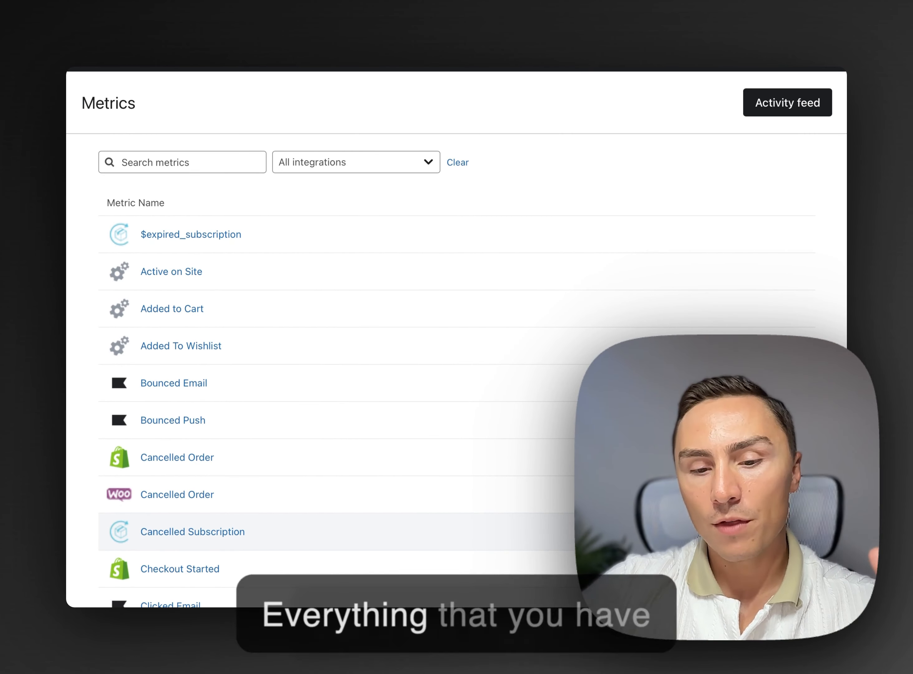
scroll(down, 3)
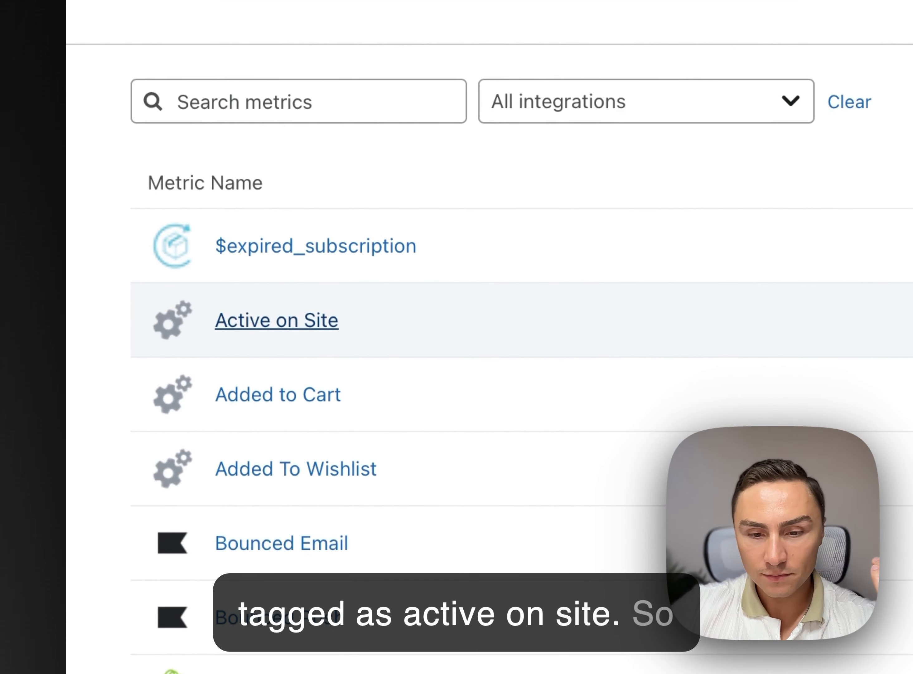
click(277, 319)
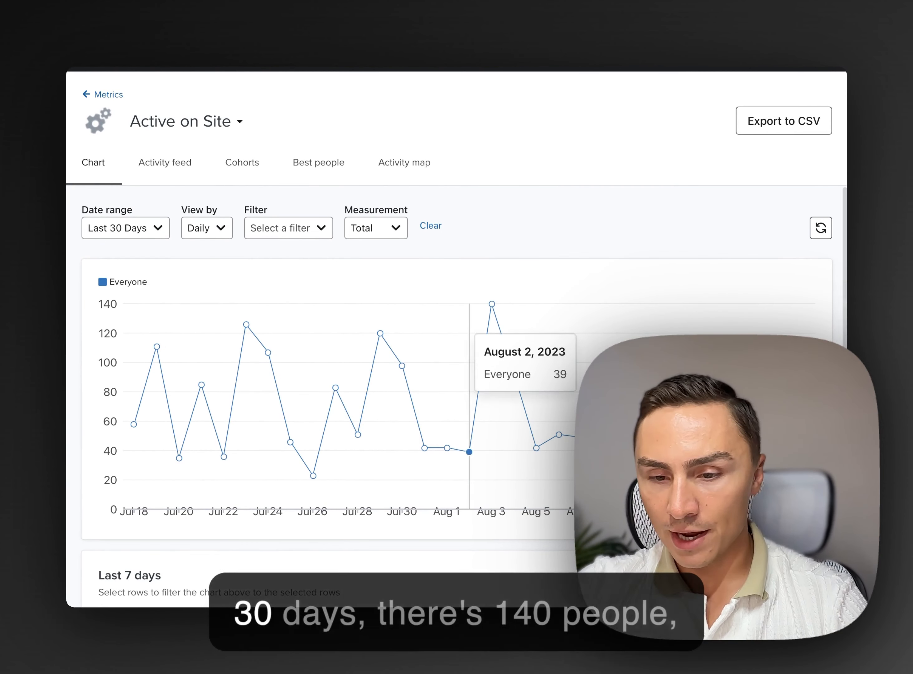
mouse_move(491, 302)
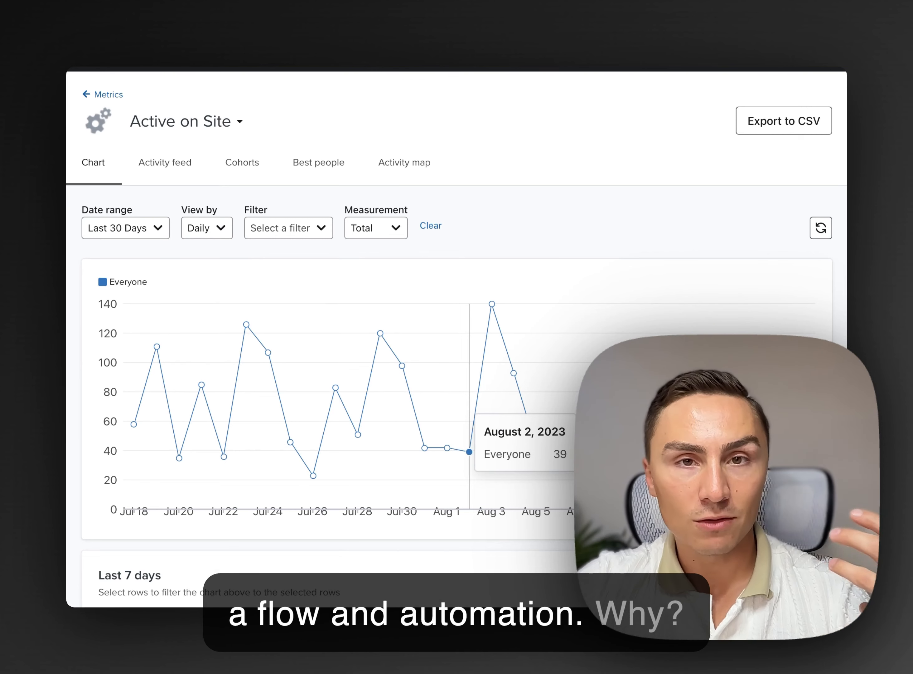
scroll(down, 3)
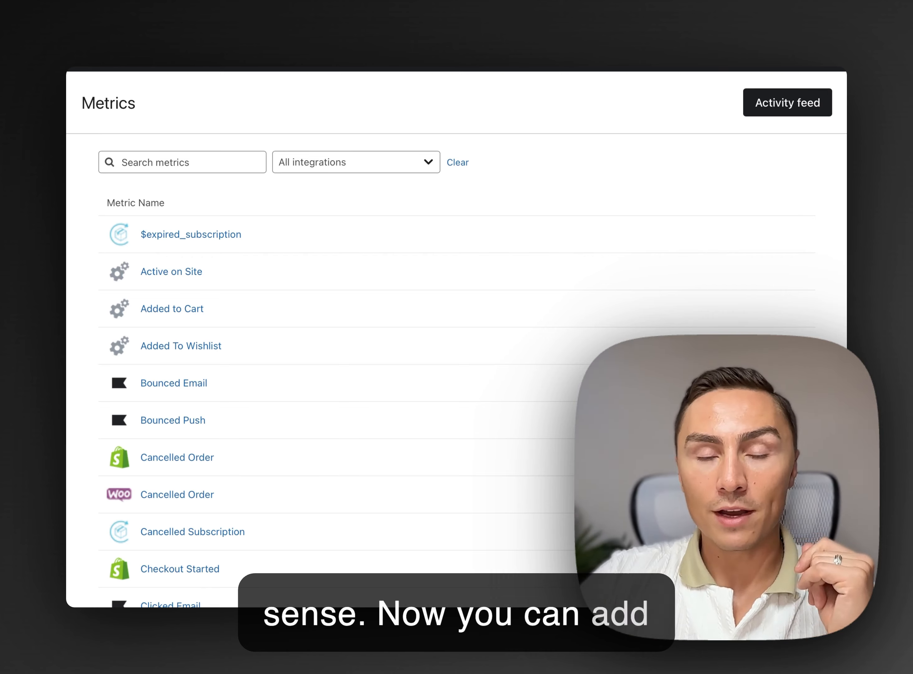
Step: View the Added to Cart metric's 30-day daily chart from the Metrics list
scroll(down, 3)
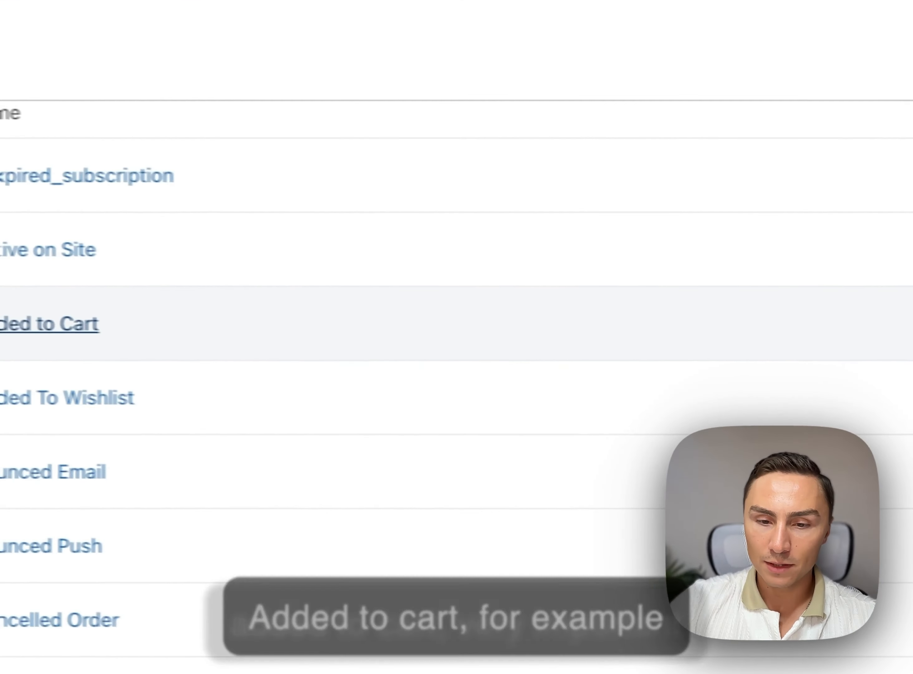
click(49, 323)
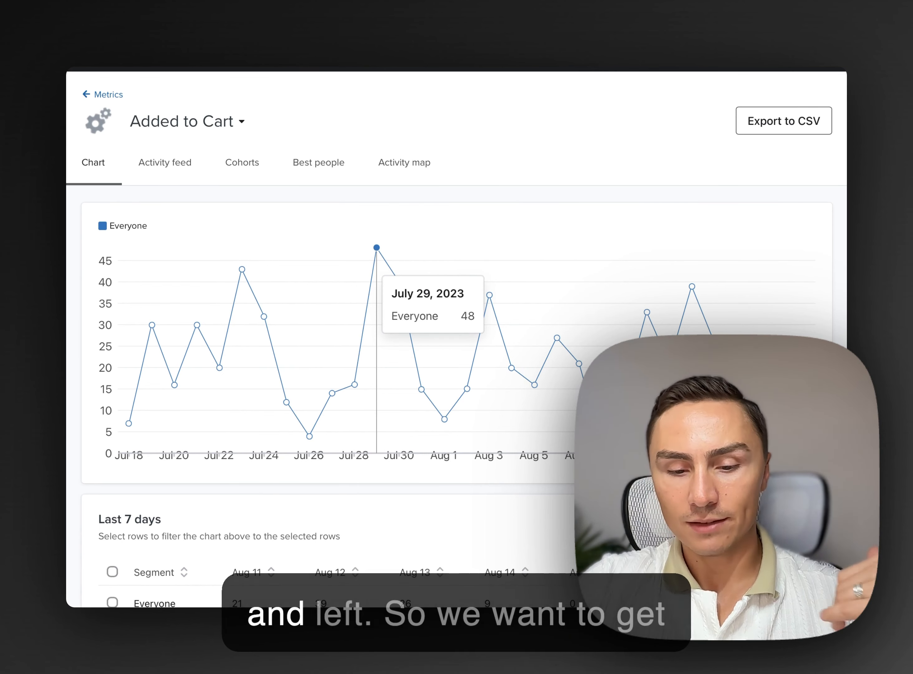
scroll(down, 3)
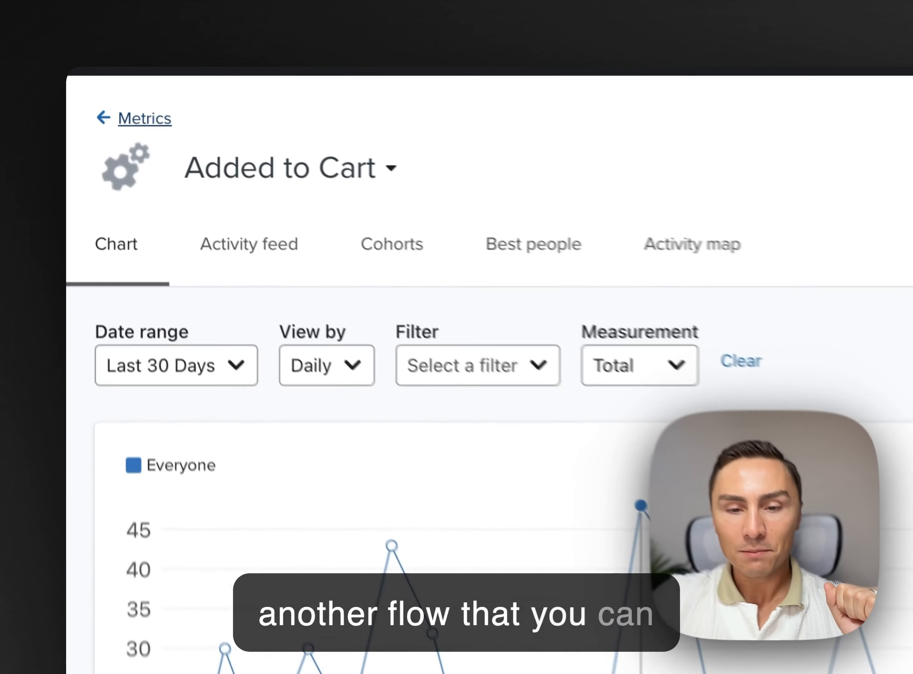
Step: Go back to the Metrics list and scroll down past cancellation entries to Checkout Started
click(145, 118)
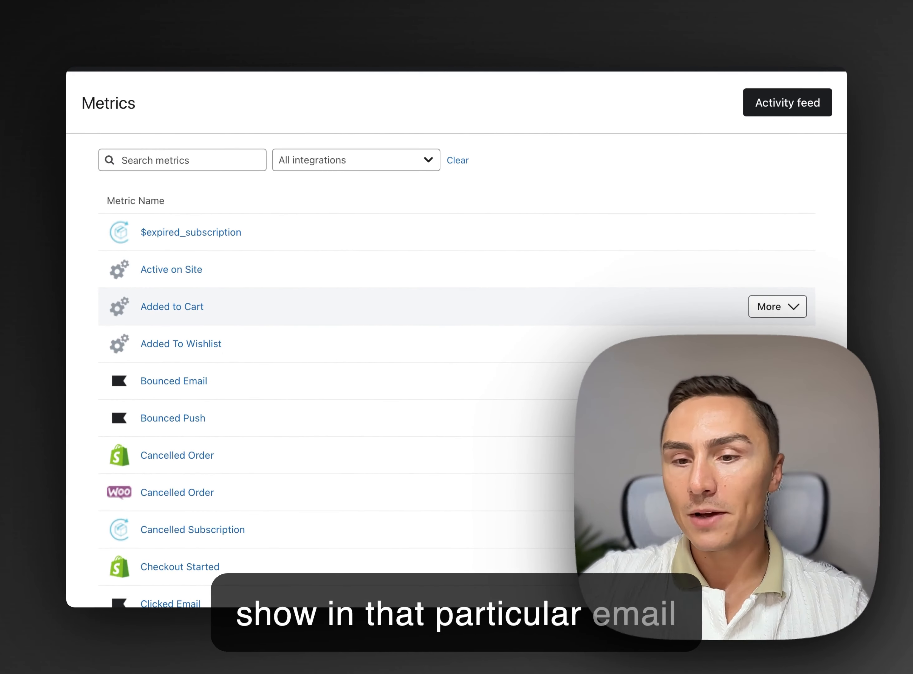
scroll(down, 3)
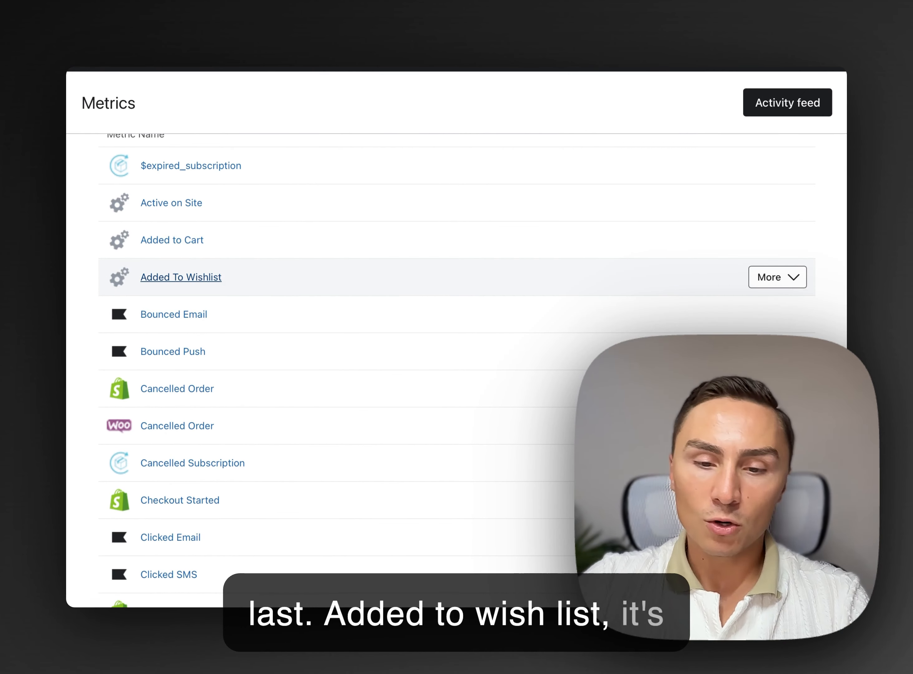
scroll(down, 3)
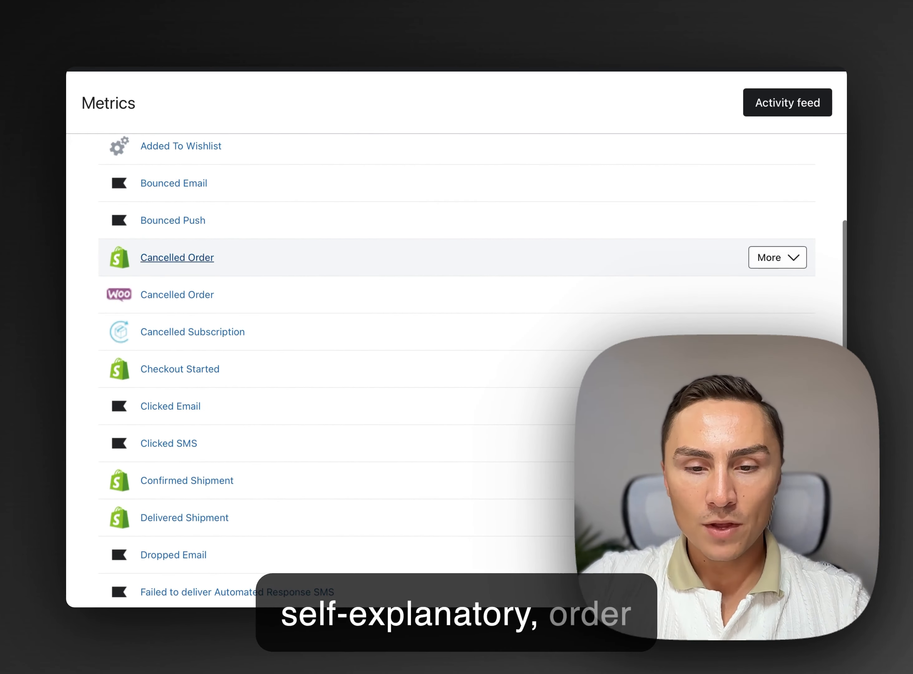
scroll(down, 3)
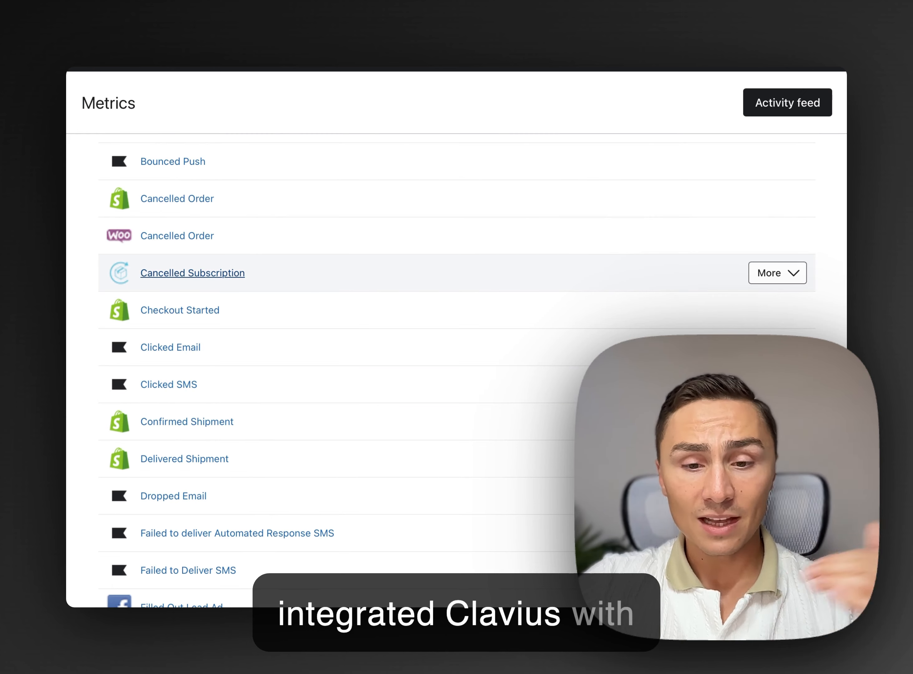
scroll(down, 3)
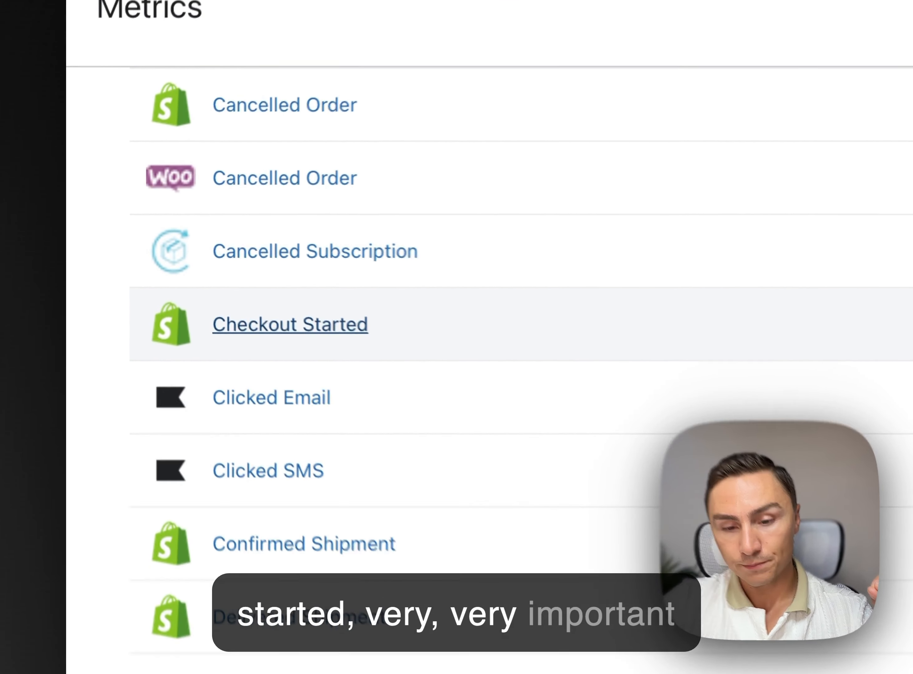
click(290, 324)
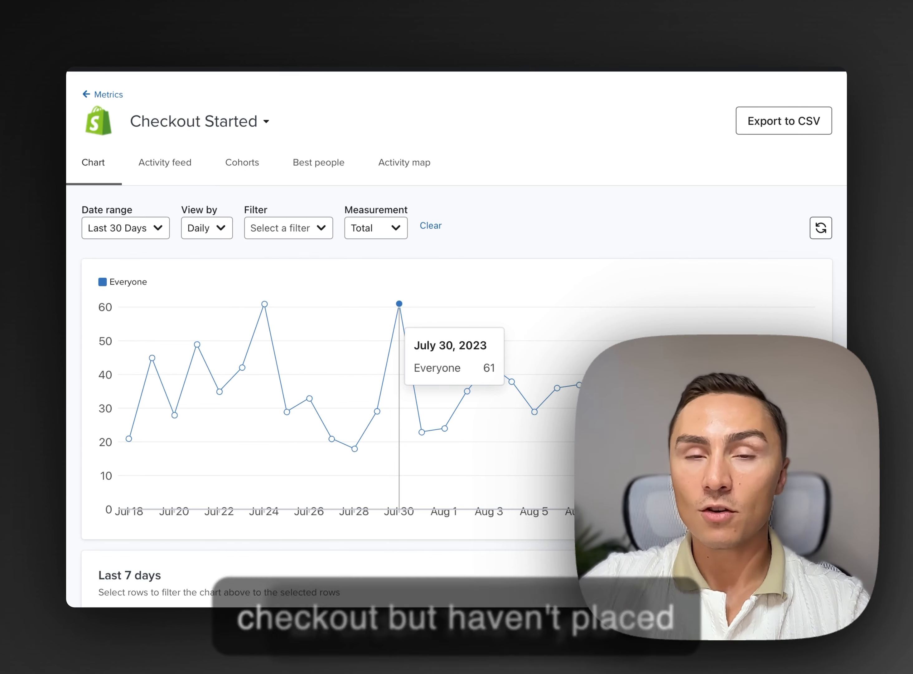
scroll(down, 3)
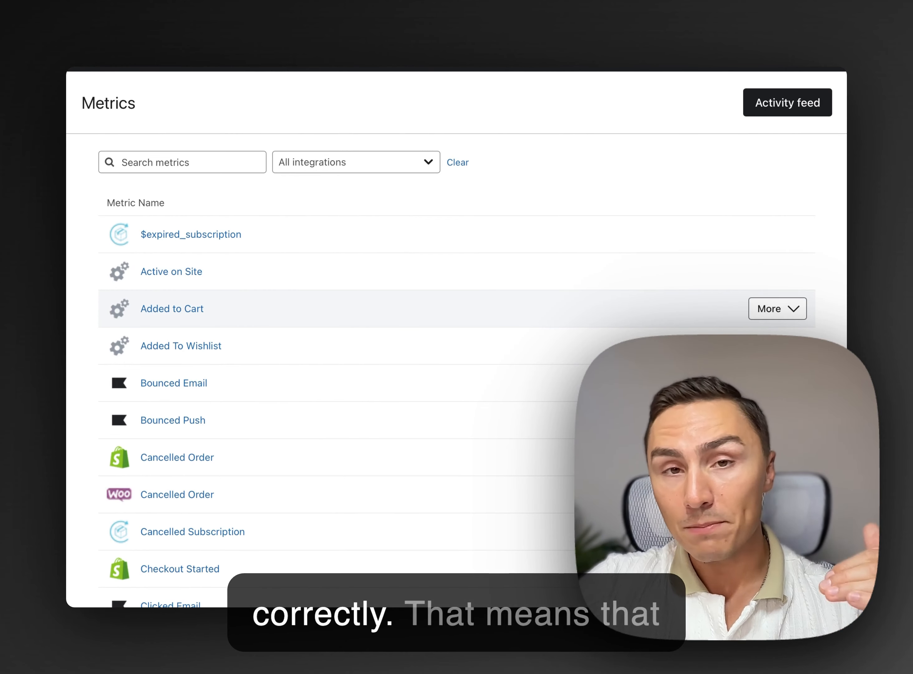
scroll(down, 3)
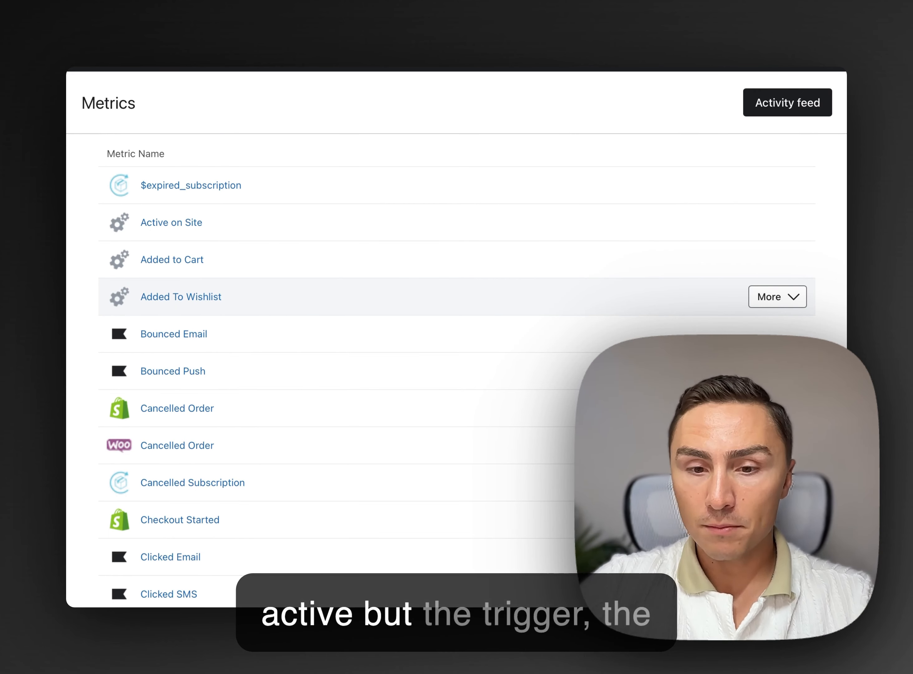
mouse_move(171, 259)
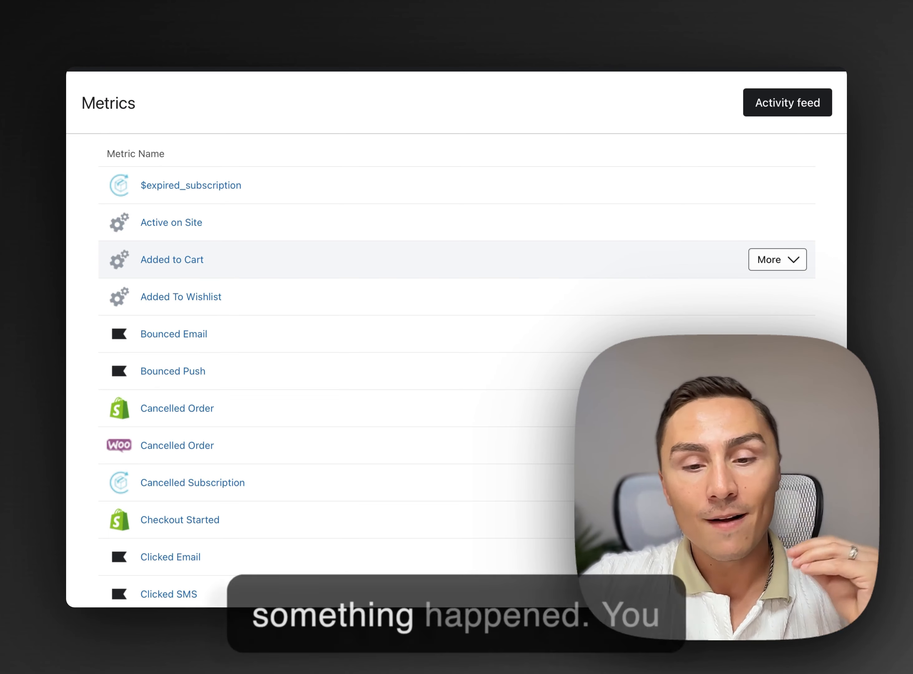
scroll(down, 3)
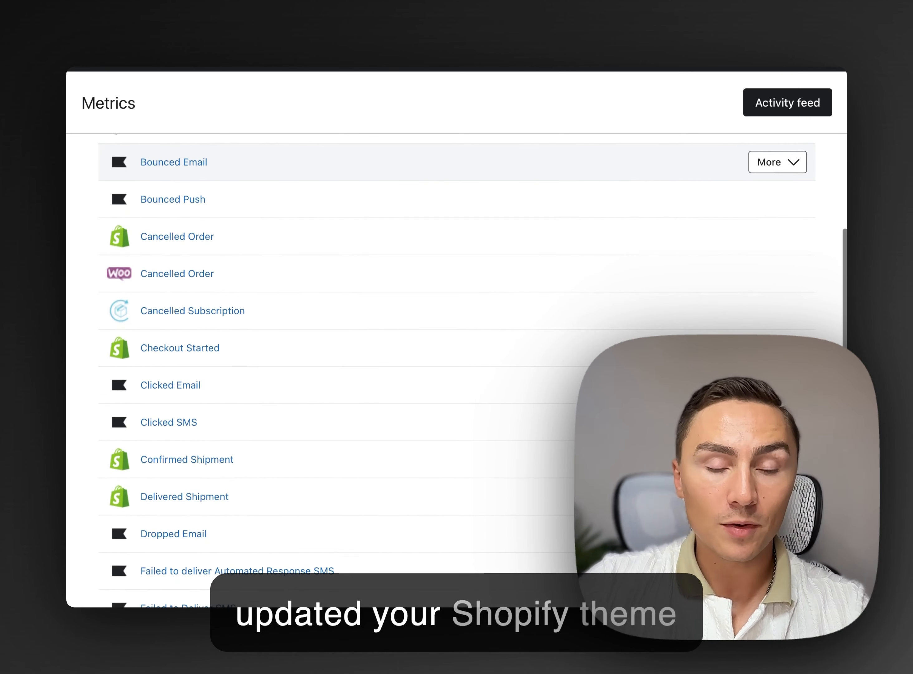
scroll(down, 3)
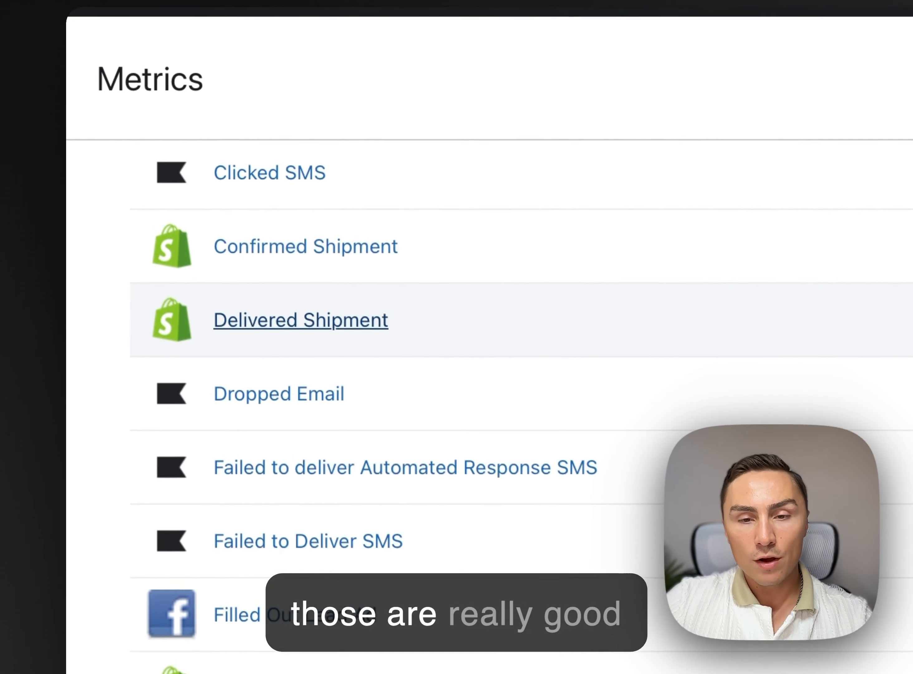
click(300, 320)
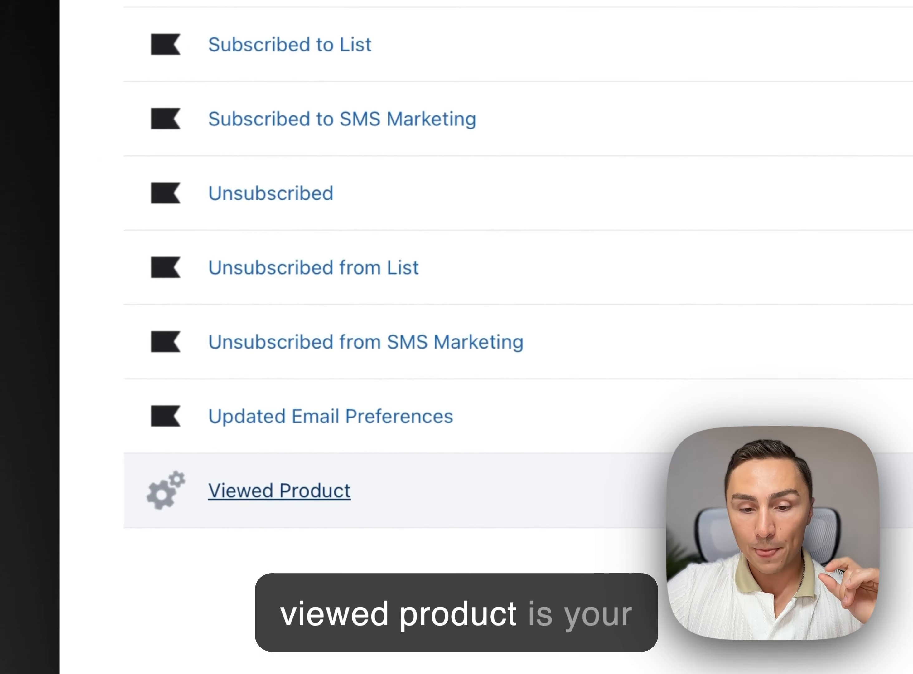
click(278, 490)
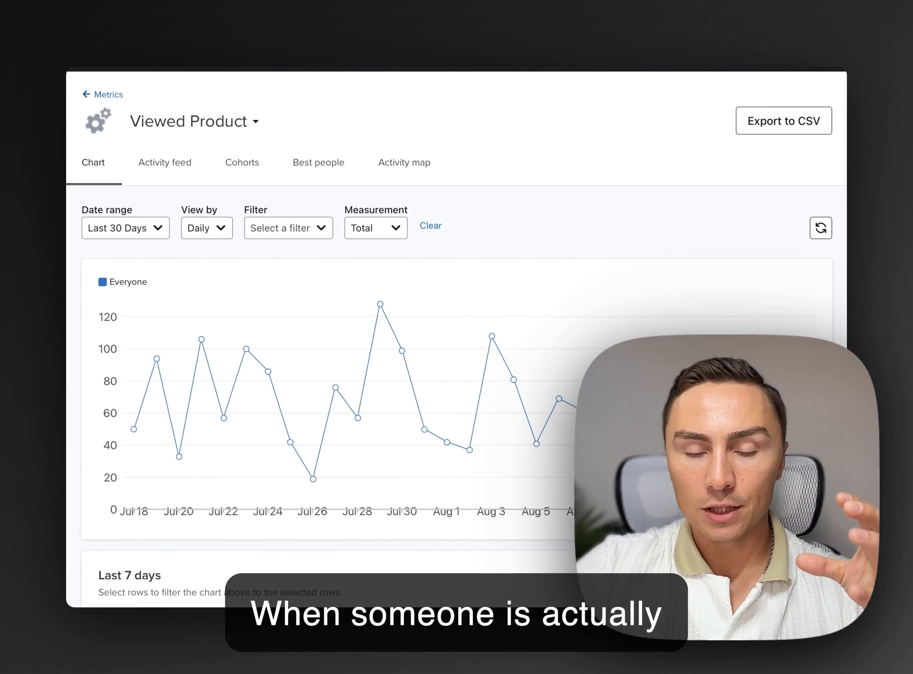
mouse_move(380, 303)
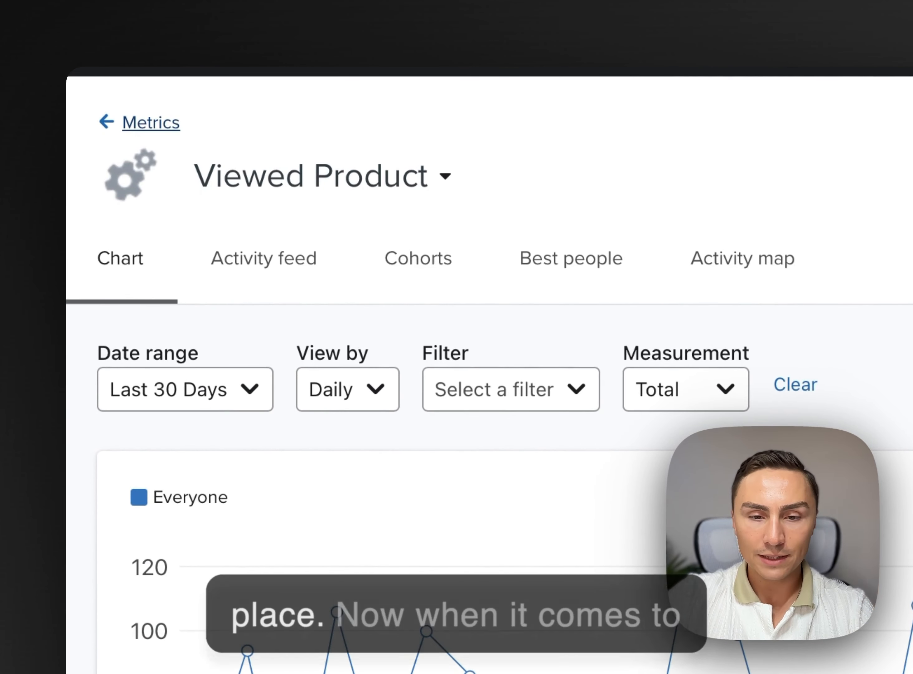
click(151, 122)
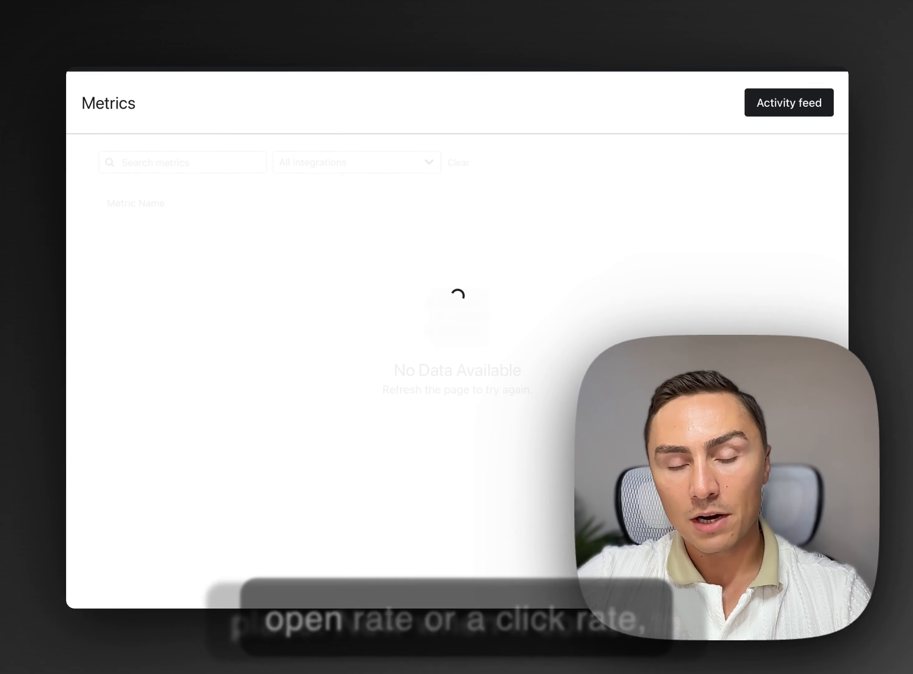